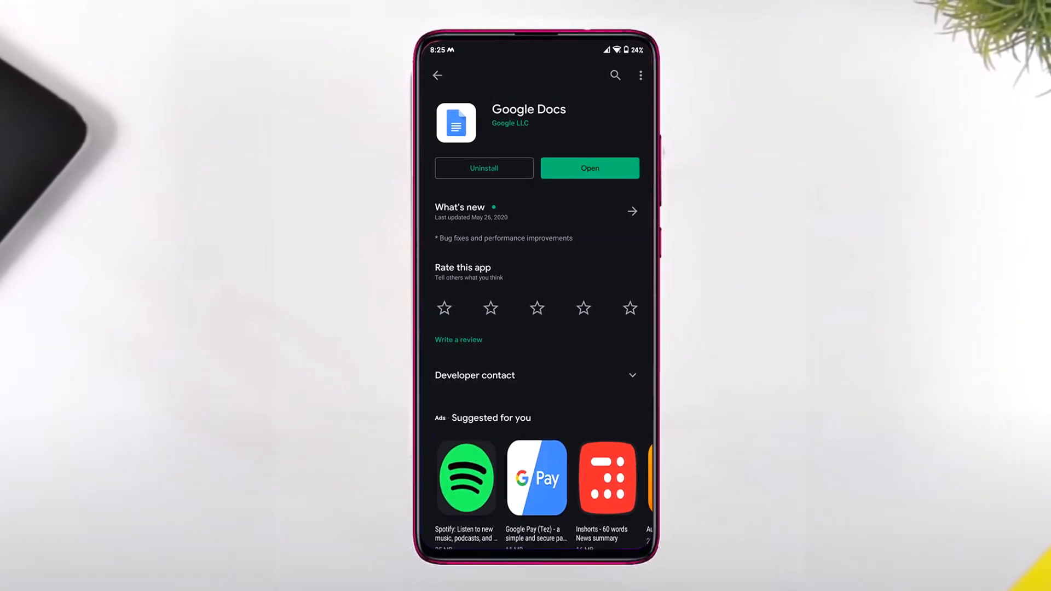
- Launch Google Docs from its Play Store page so a blank document opens
{"action": "left_click", "coordinate": [589, 167]}
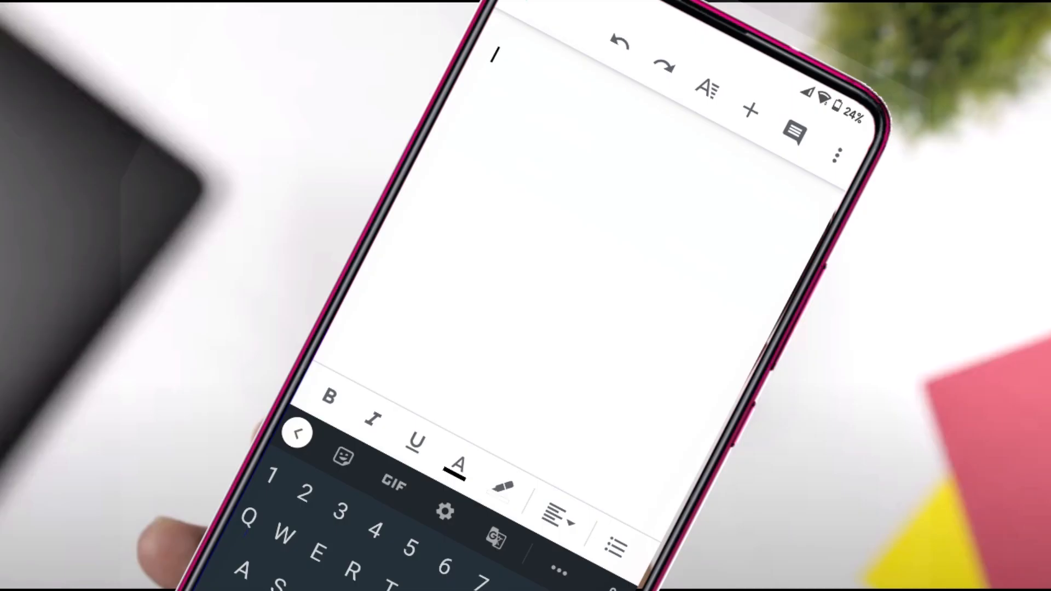
- Begin the document with the partial sentence "This app is gr"
{"action": "type", "text": "This"}
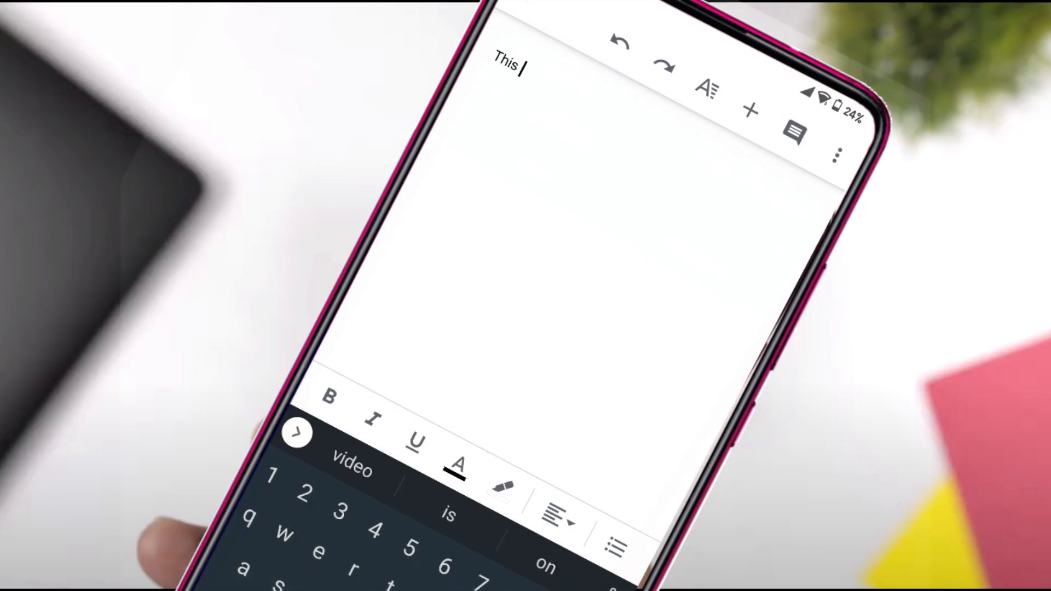
{"action": "type", "text": "app"}
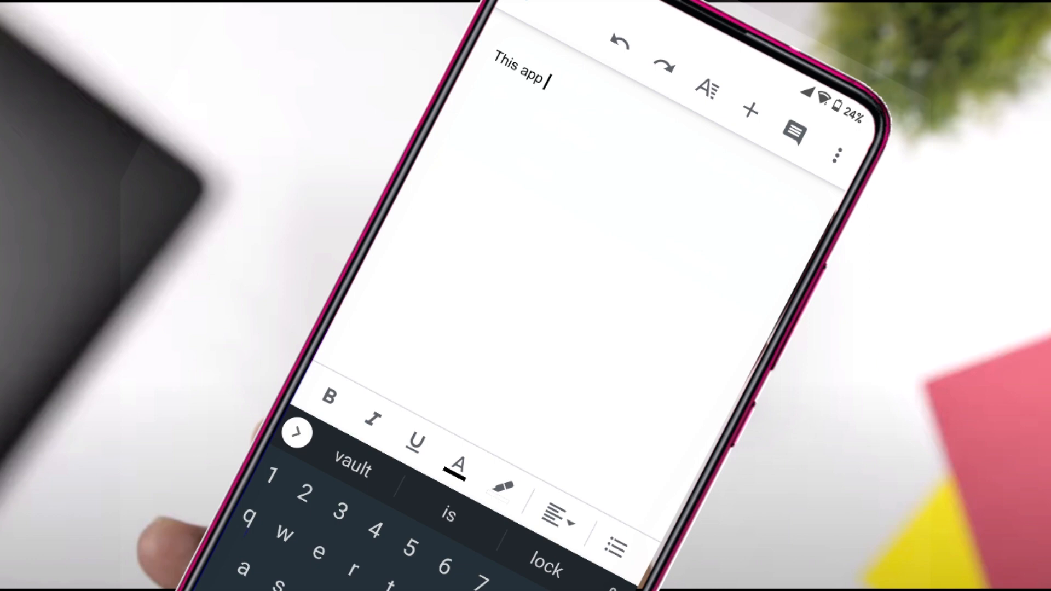
{"action": "type", "text": "is gr"}
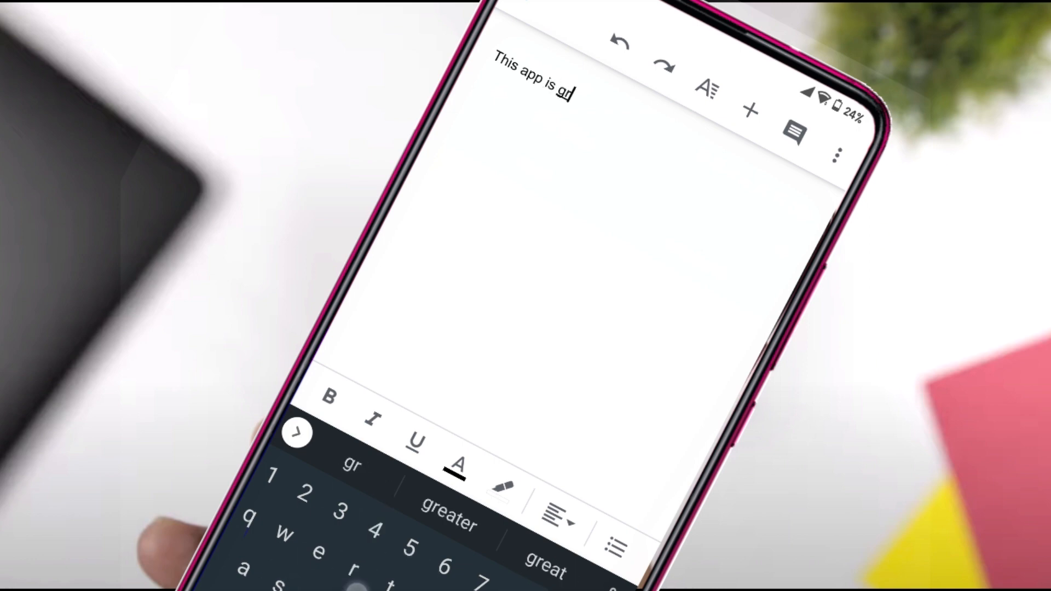